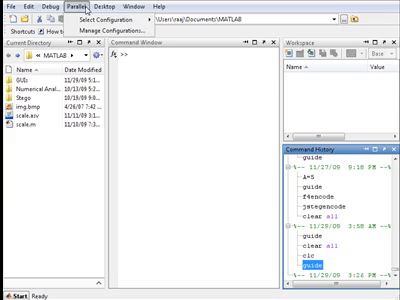
Browse the help options menu and dismiss it without choosing anything
left_click(12, 4)
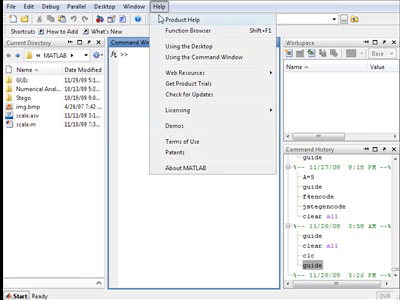
left_click(200, 150)
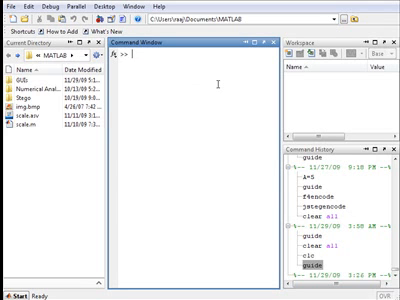
Enter variable A, then assign B=[2,3,3,4,5] as a row vector
type("A=5")
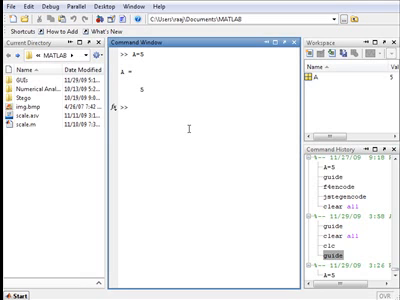
type("B=[1")
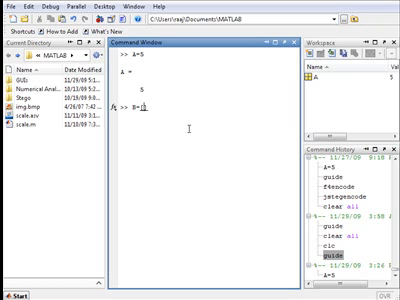
type("[2,3")
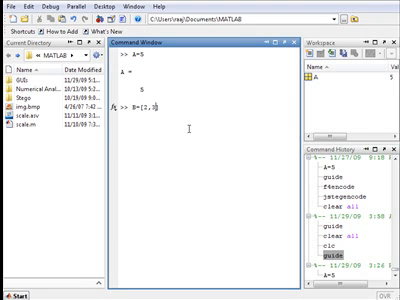
type("3,4,5")
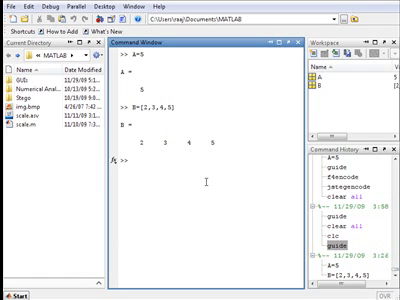
List workspace variables with whos, then clear the Command Window with clc
type("whos")
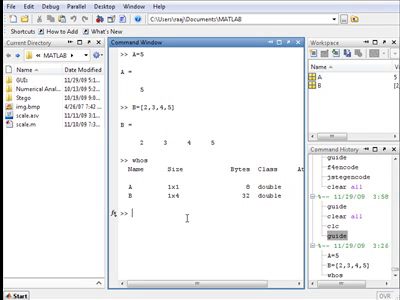
type("clc")
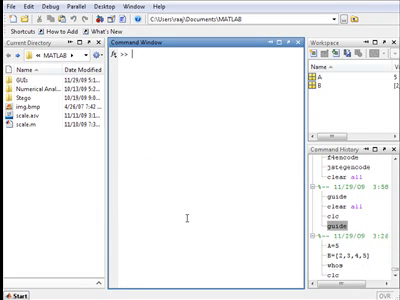
mouse_move(206, 224)
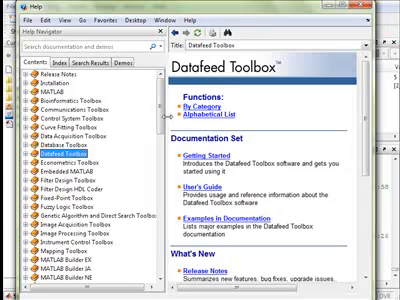
Scroll the Help contents down to Getting Started's Creating and Concatenating Matrices page
scroll("down", 3)
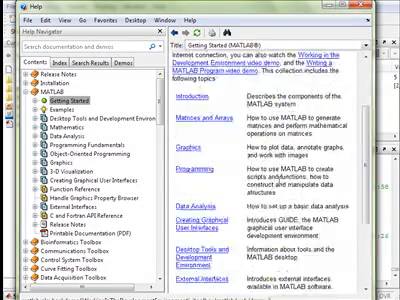
scroll("down", 3)
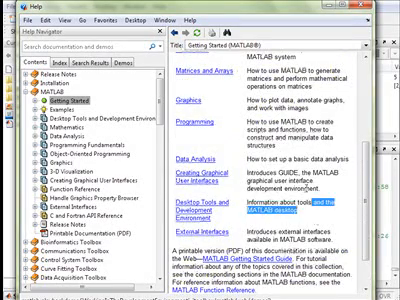
scroll("down", 3)
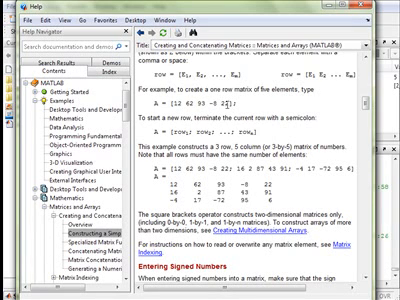
Read down the matrix creation page through the colon operator and specialized functions
scroll("down", 3)
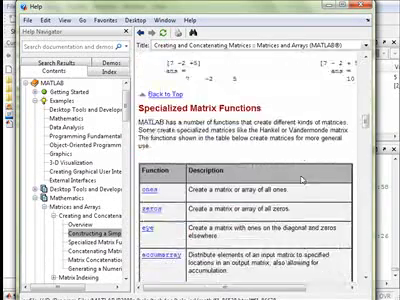
scroll("down", 3)
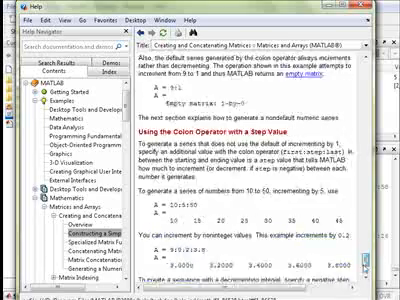
scroll("down", 3)
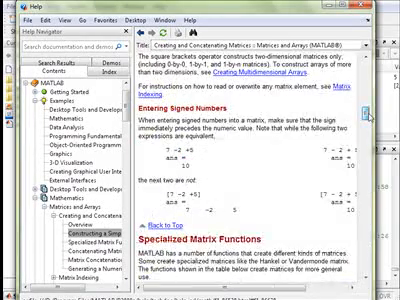
scroll("down", 3)
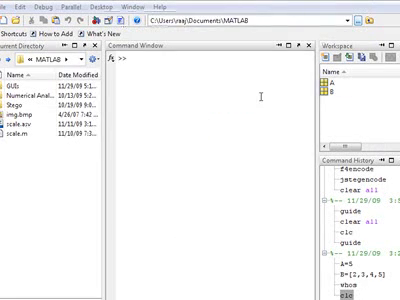
Search the Function Browser for functions matching 'wh'
left_click(148, 8)
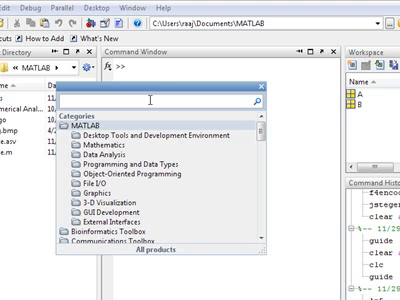
type("wh")
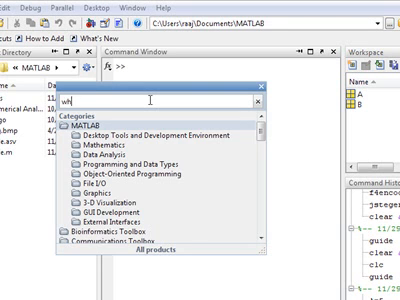